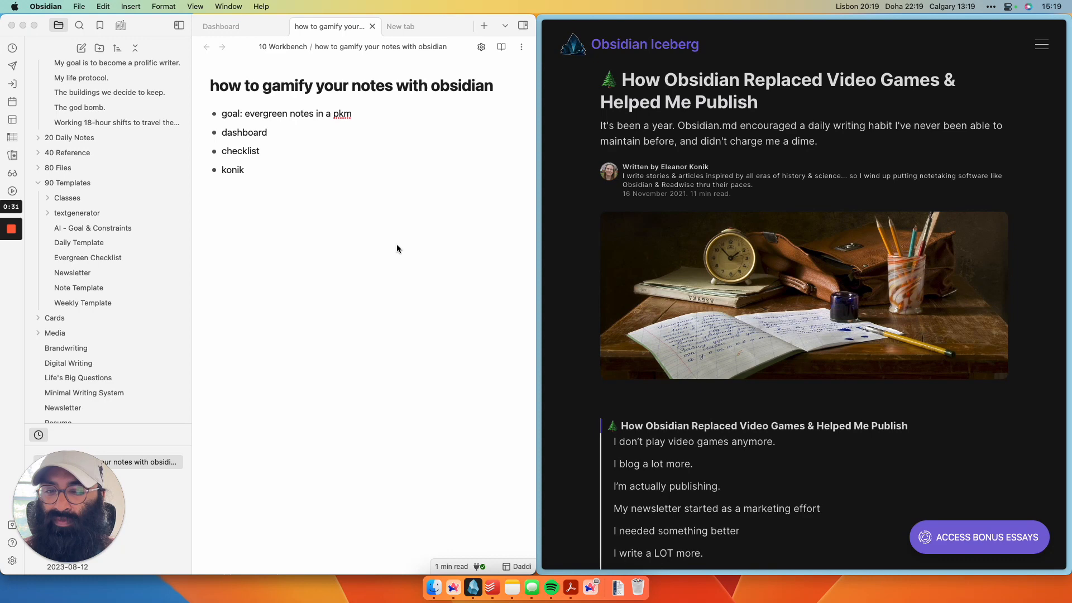
Step: Bring the Dashboard note to the front with its collapsed sections visible
left_click(221, 27)
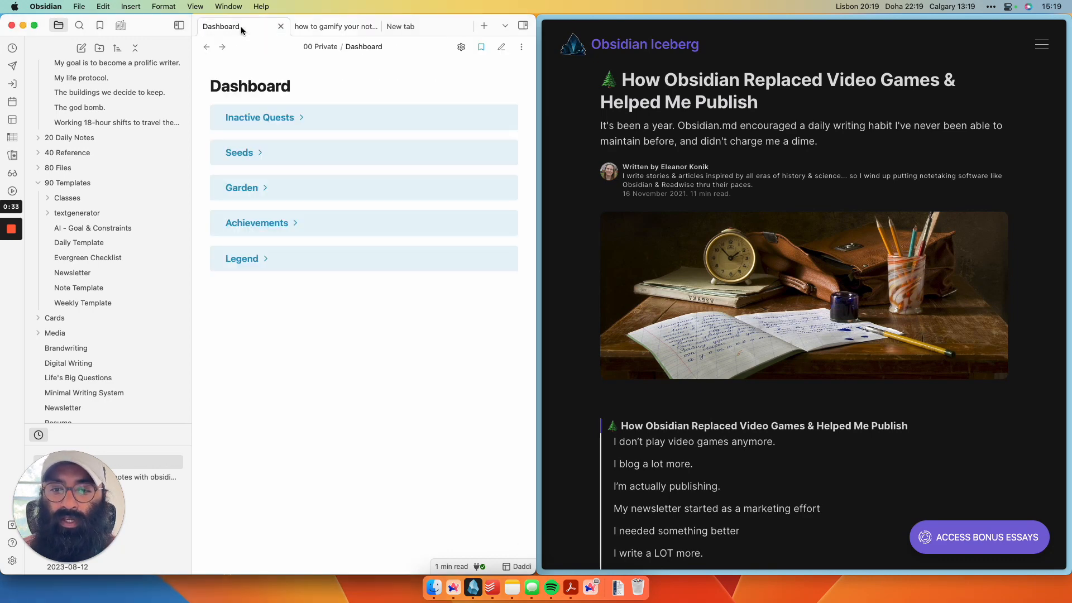
mouse_move(345, 184)
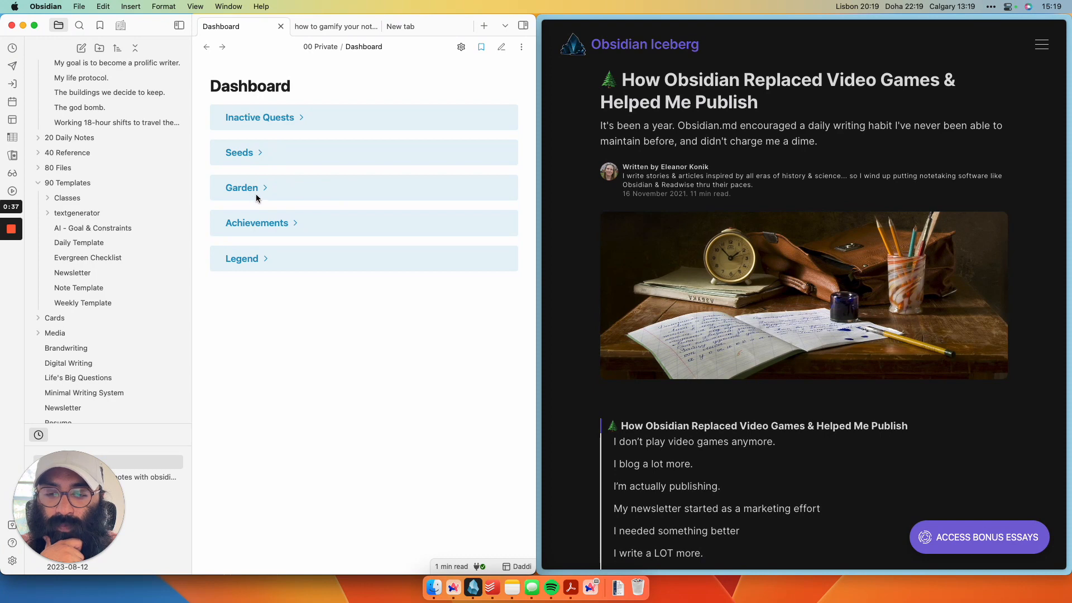
left_click(242, 187)
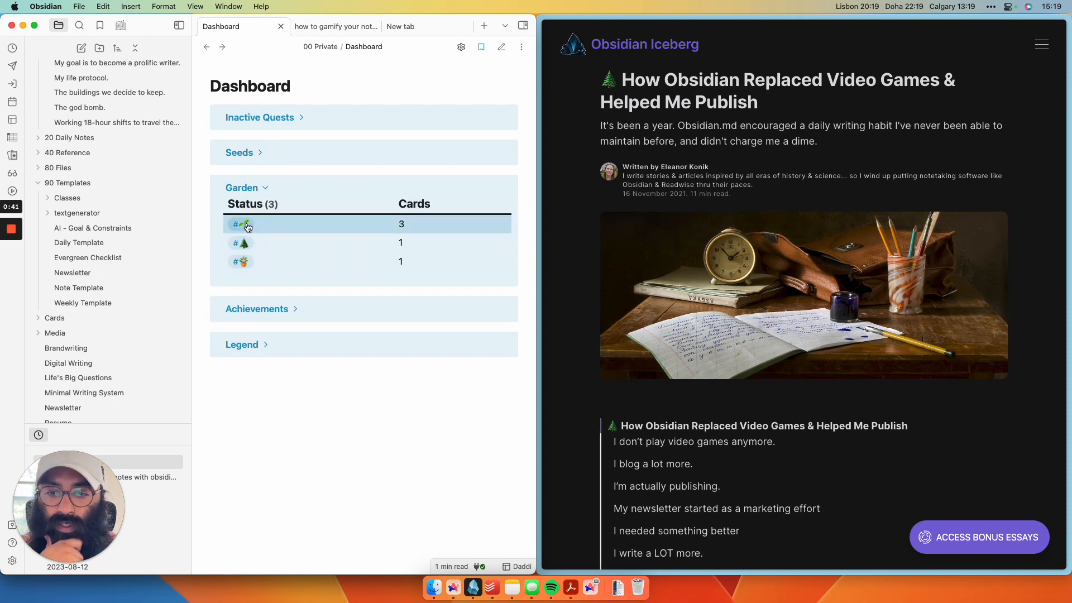
mouse_move(248, 272)
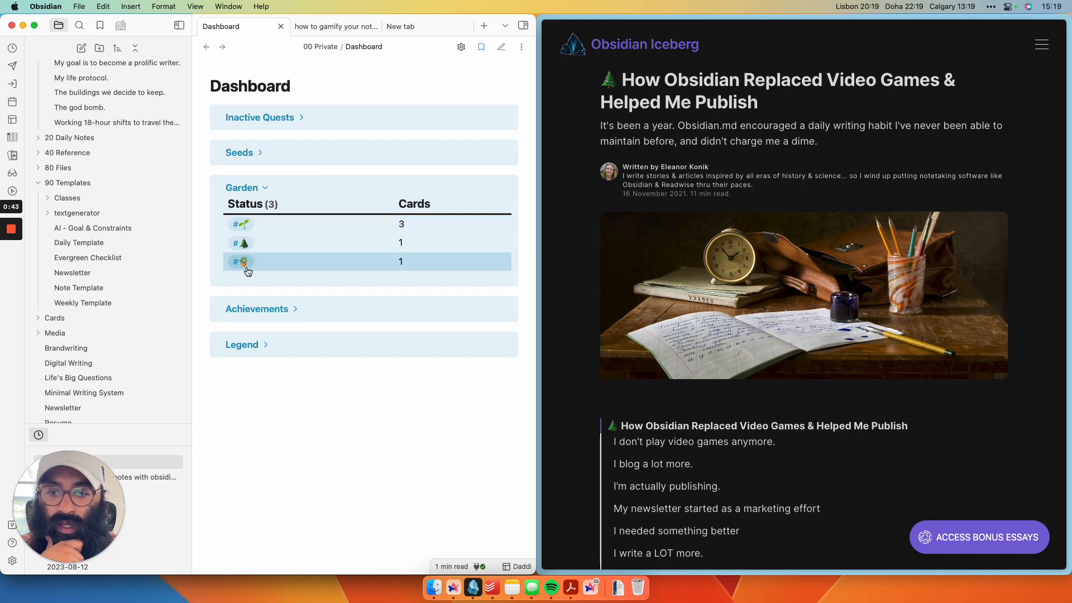
mouse_move(248, 232)
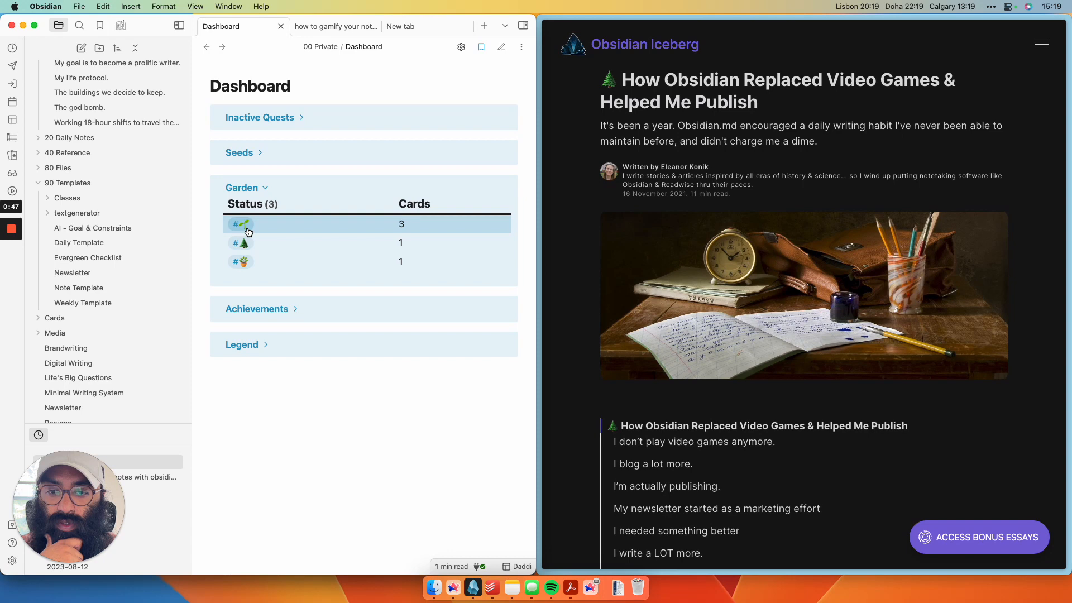
mouse_move(245, 265)
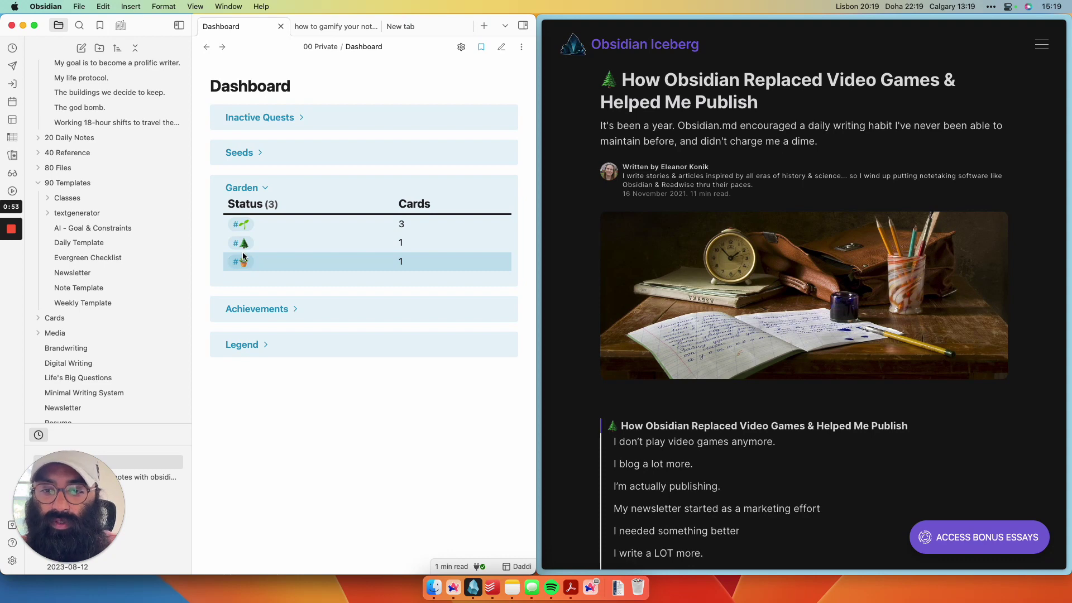
mouse_move(246, 250)
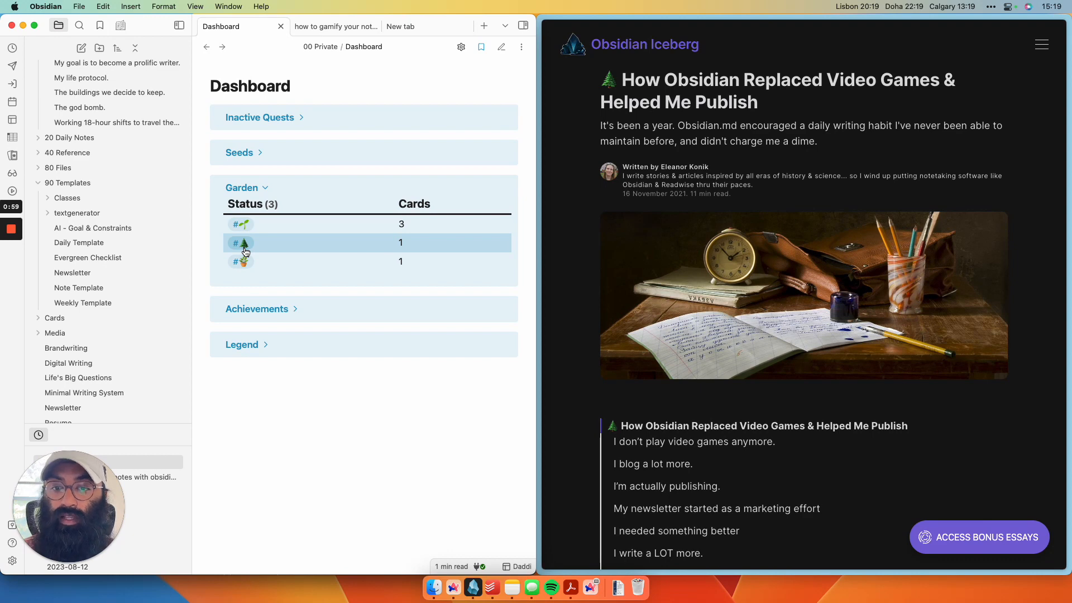
mouse_move(422, 221)
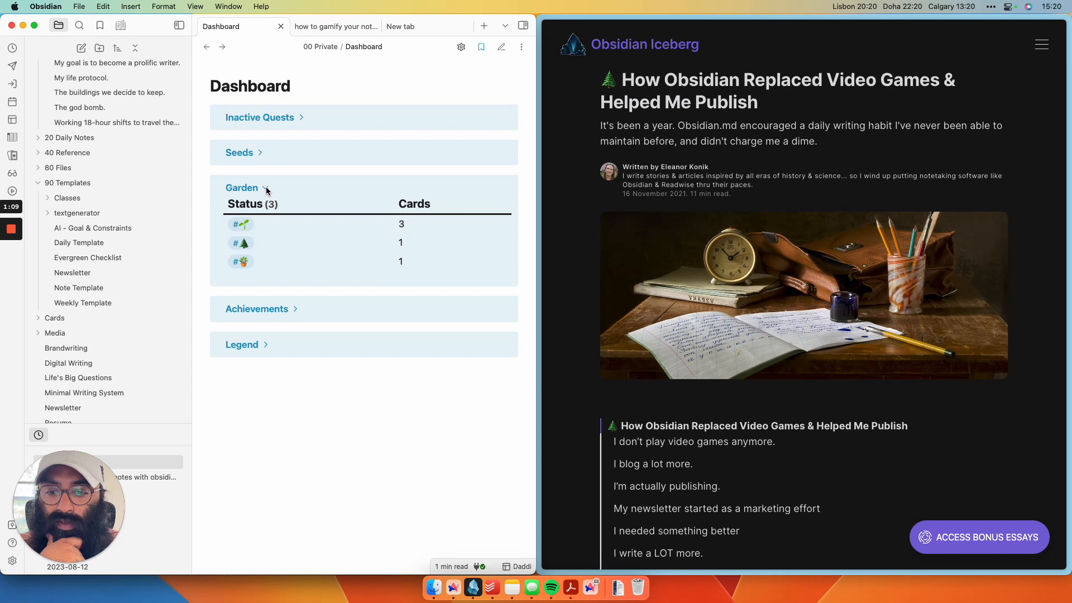
left_click(242, 187)
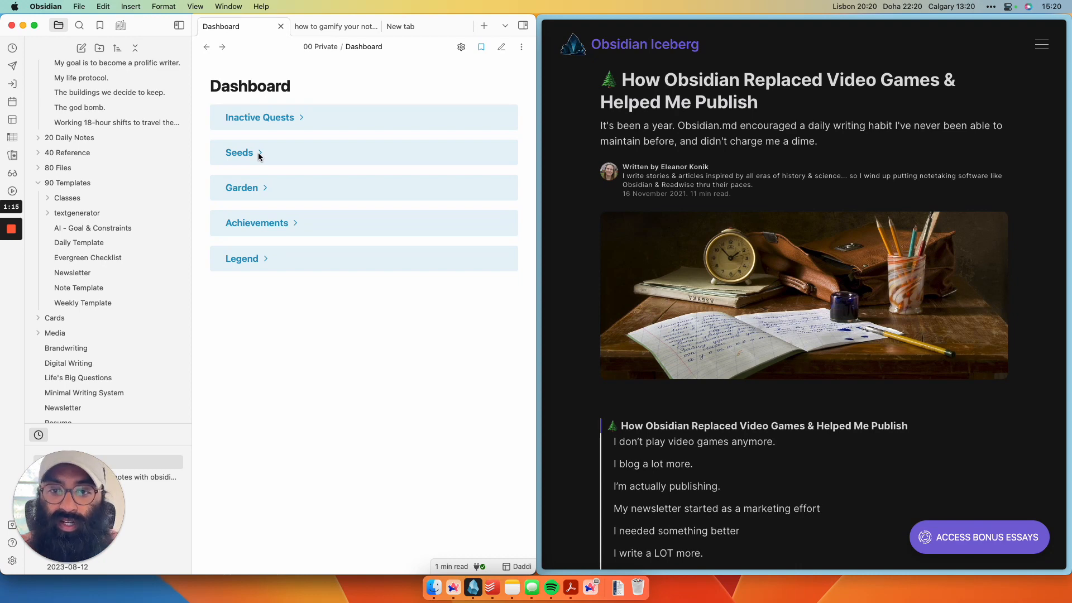
left_click(239, 152)
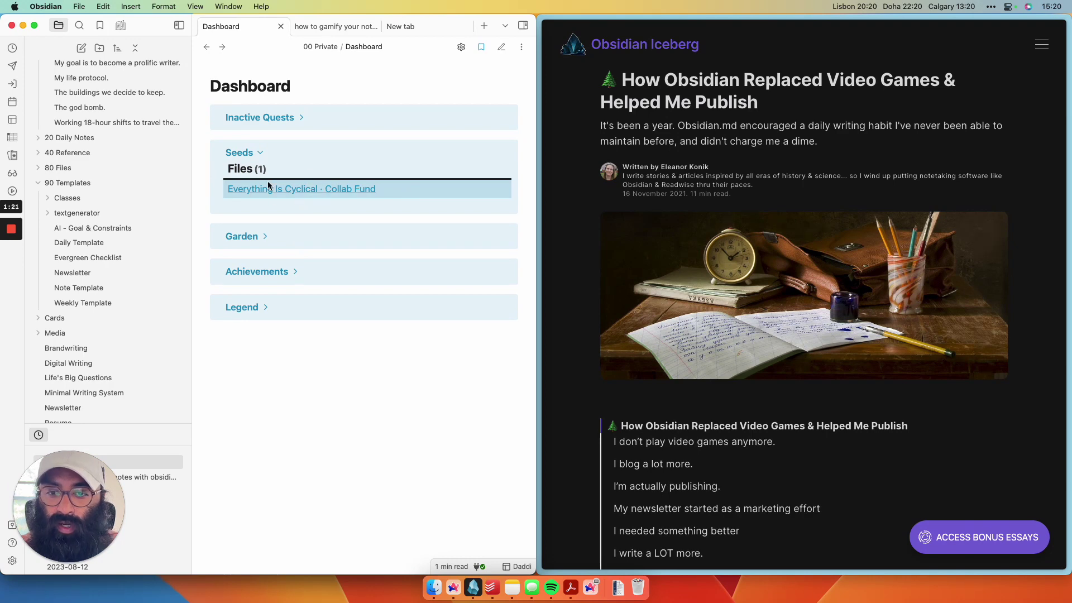
mouse_move(275, 199)
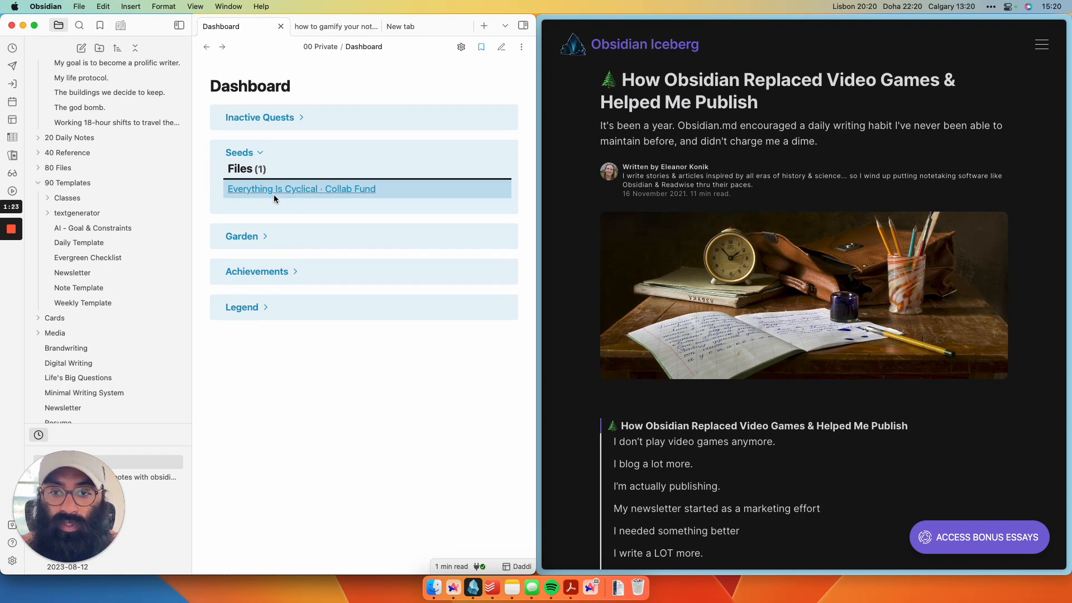
mouse_move(335, 207)
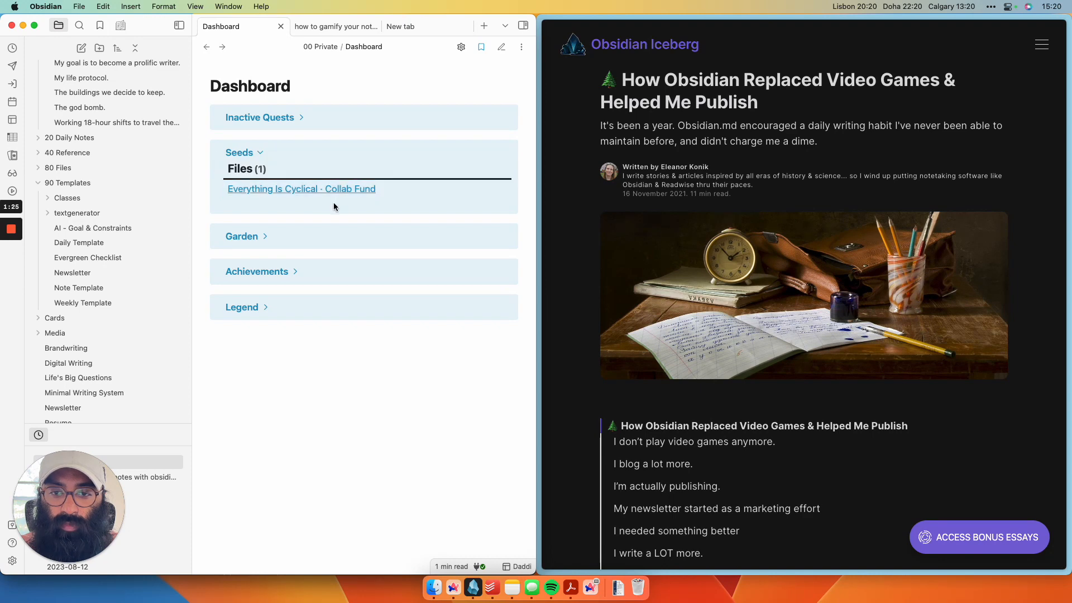
left_click(301, 189)
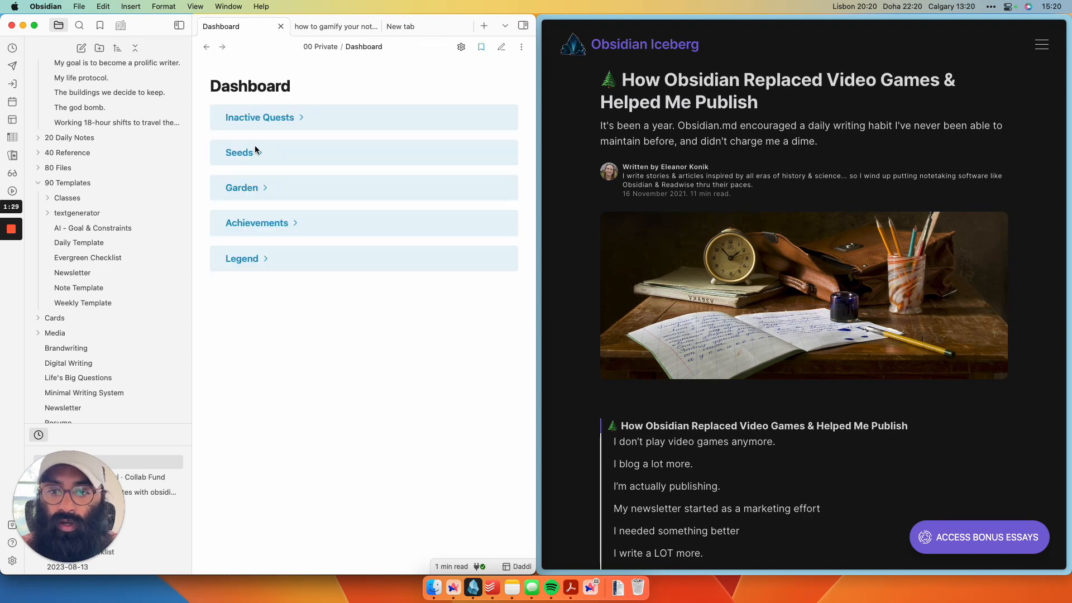
mouse_move(268, 133)
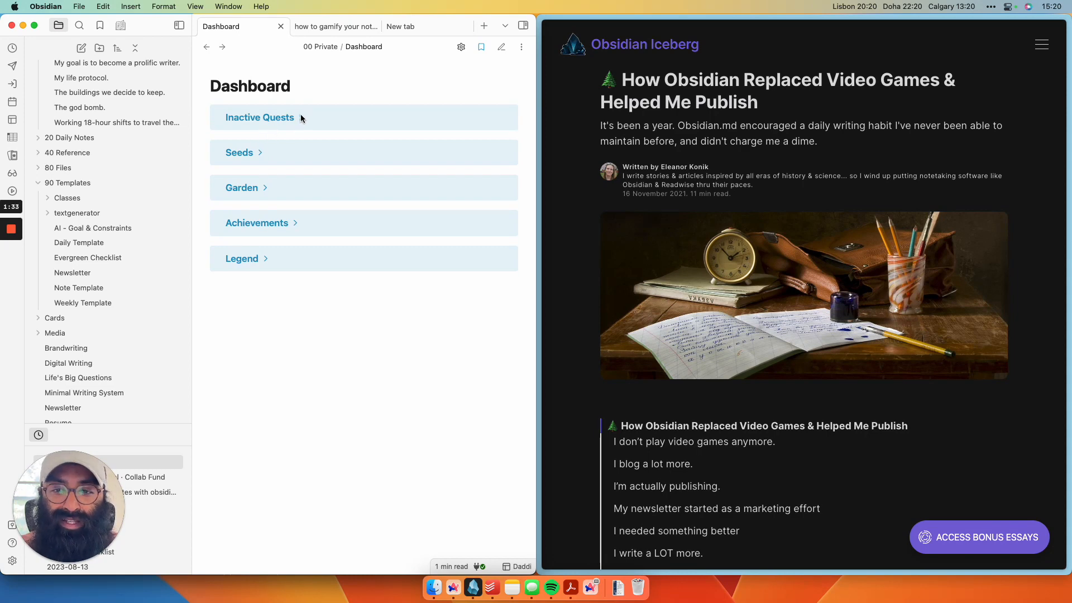
left_click(259, 117)
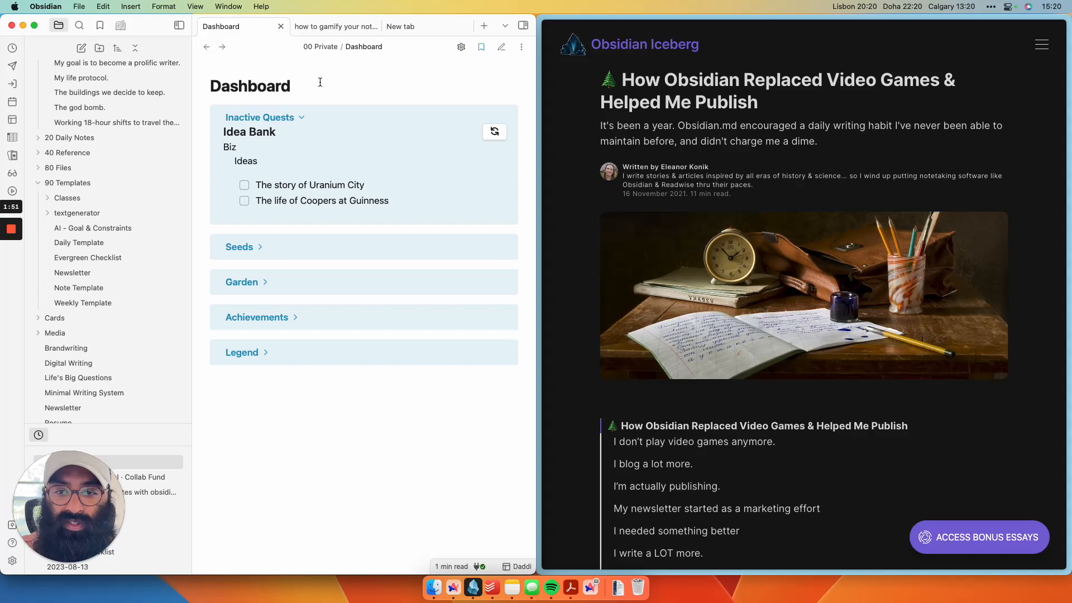
mouse_move(297, 261)
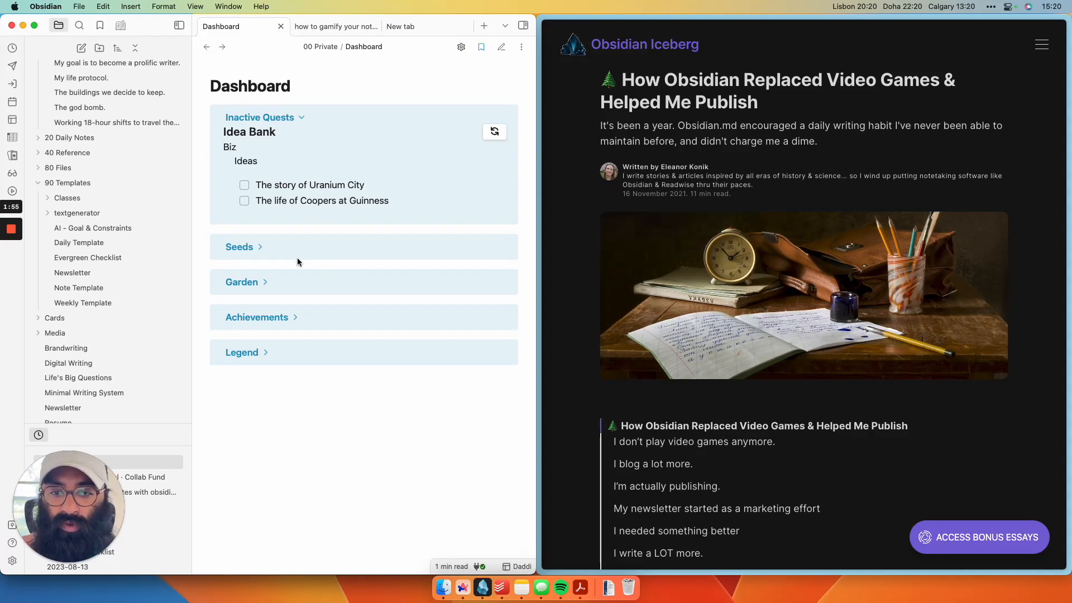
mouse_move(293, 109)
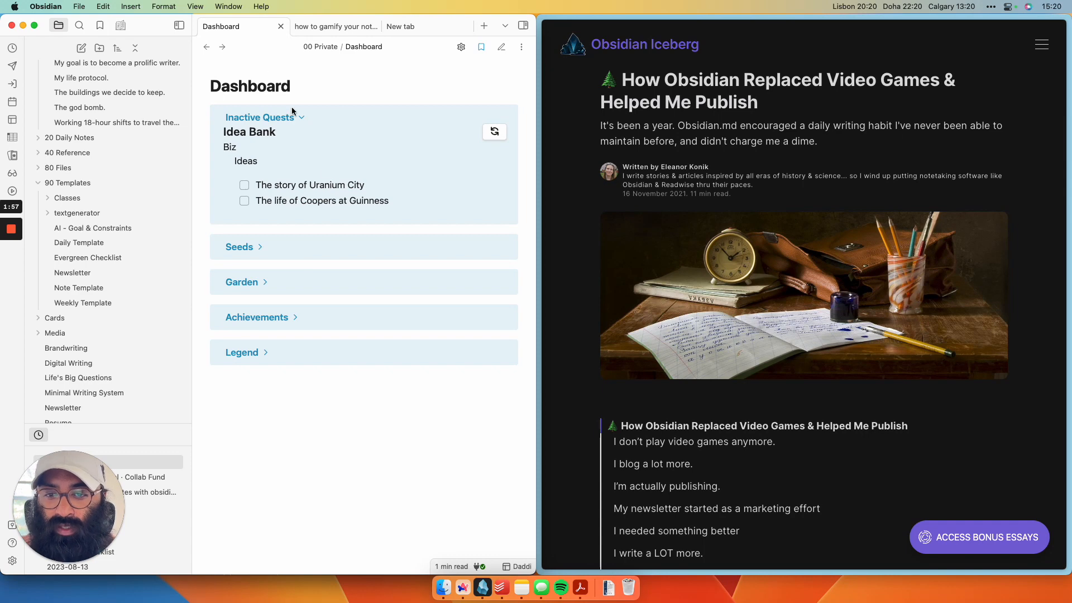
left_click(259, 117)
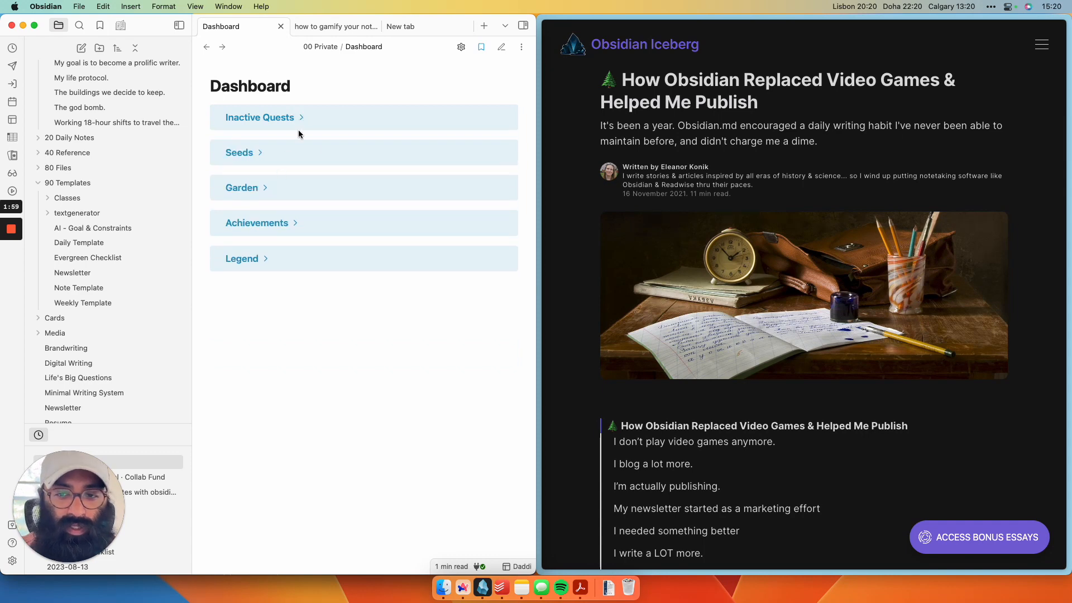
left_click(241, 188)
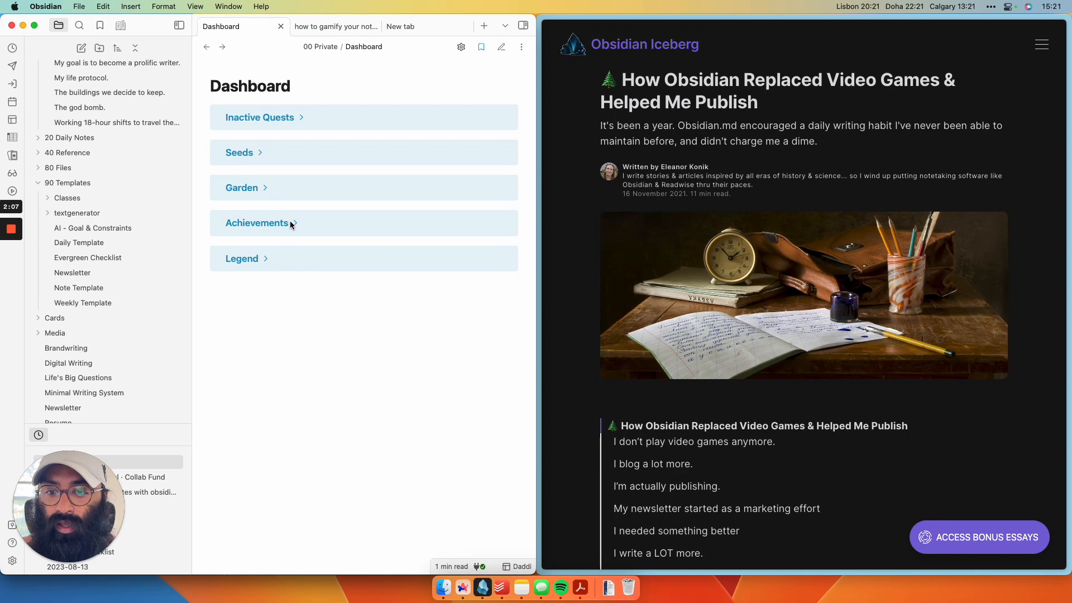
Step: Expand Achievements to view the five most-referenced notes, then fold it back up
left_click(257, 222)
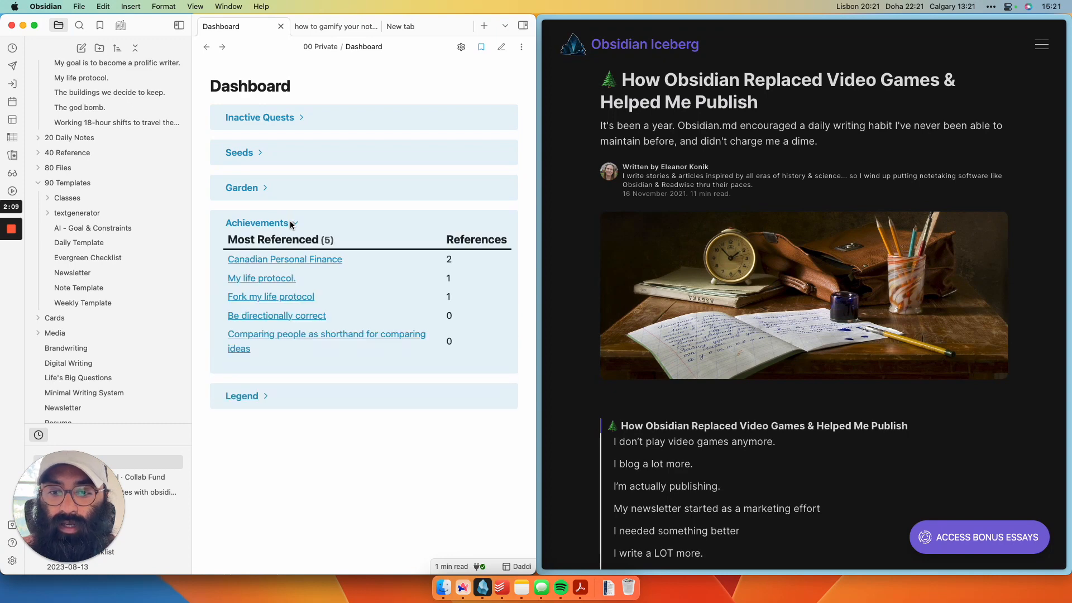
mouse_move(306, 259)
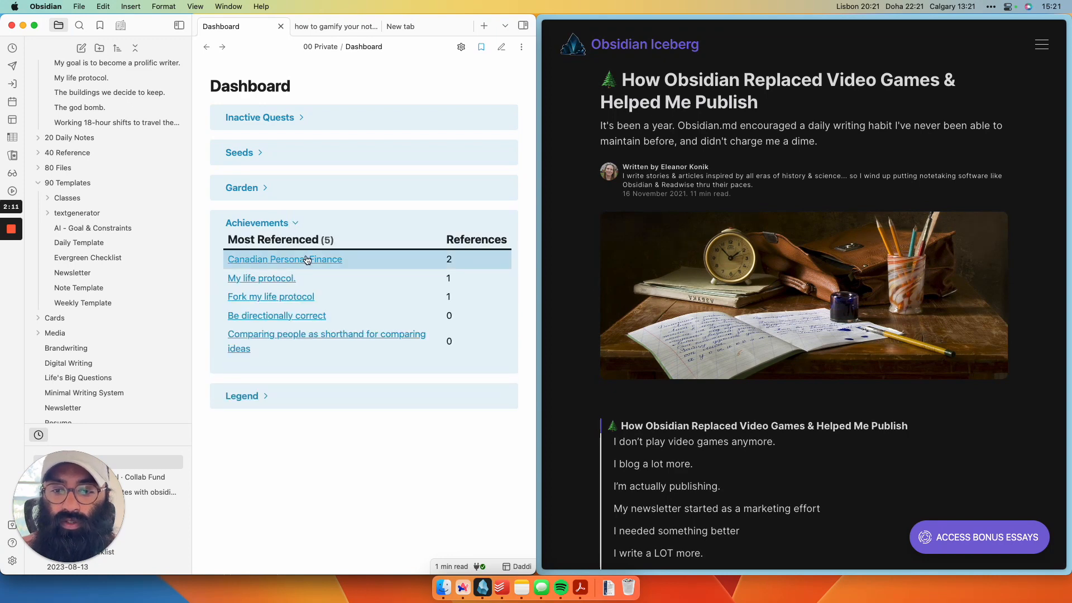
mouse_move(331, 262)
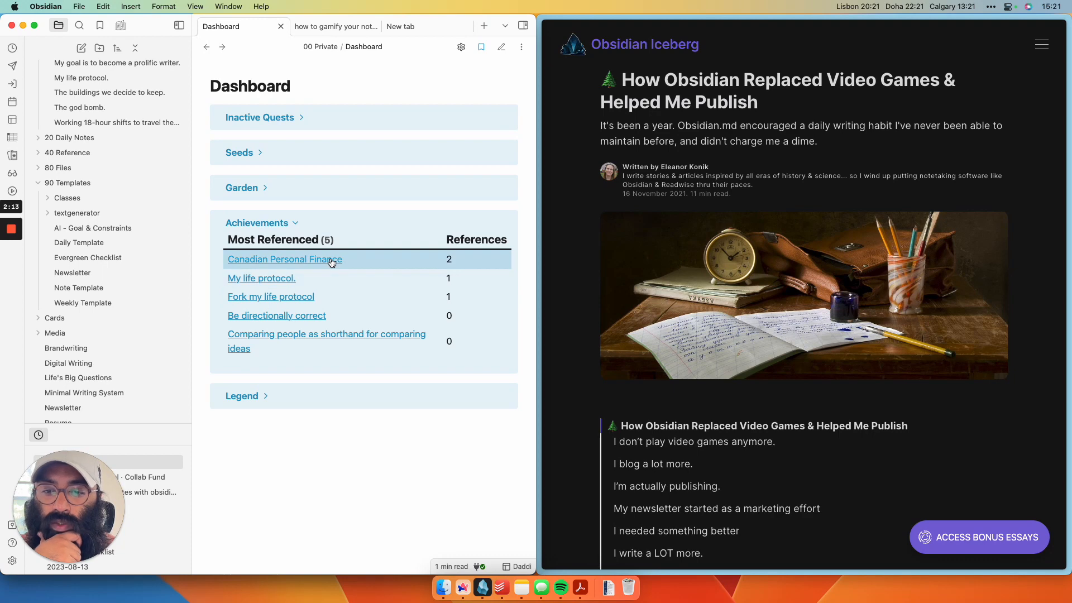
mouse_move(331, 261)
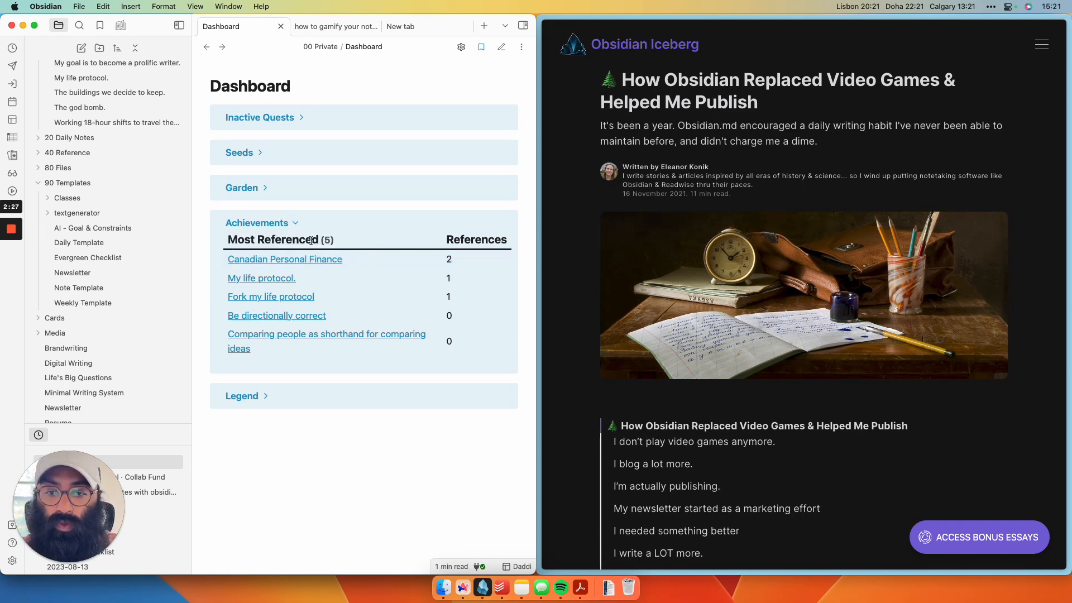
mouse_move(294, 264)
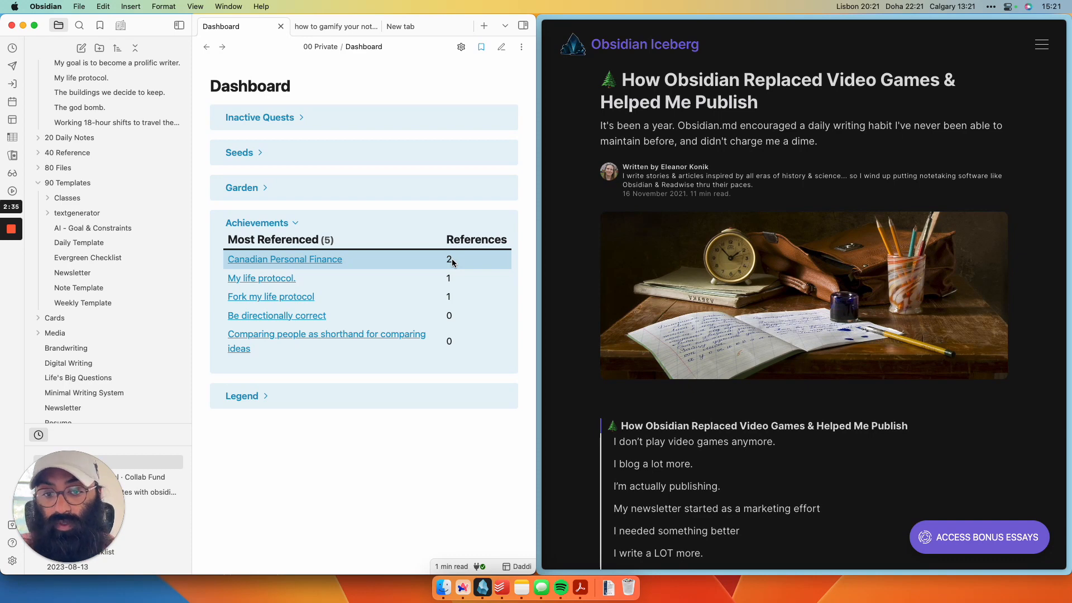
mouse_move(423, 404)
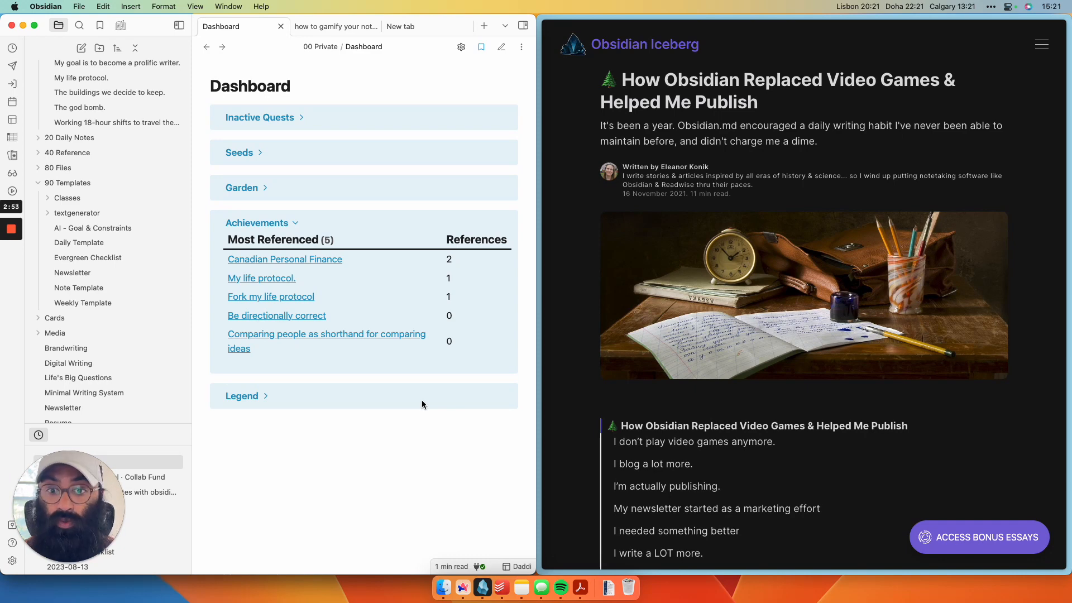
mouse_move(373, 302)
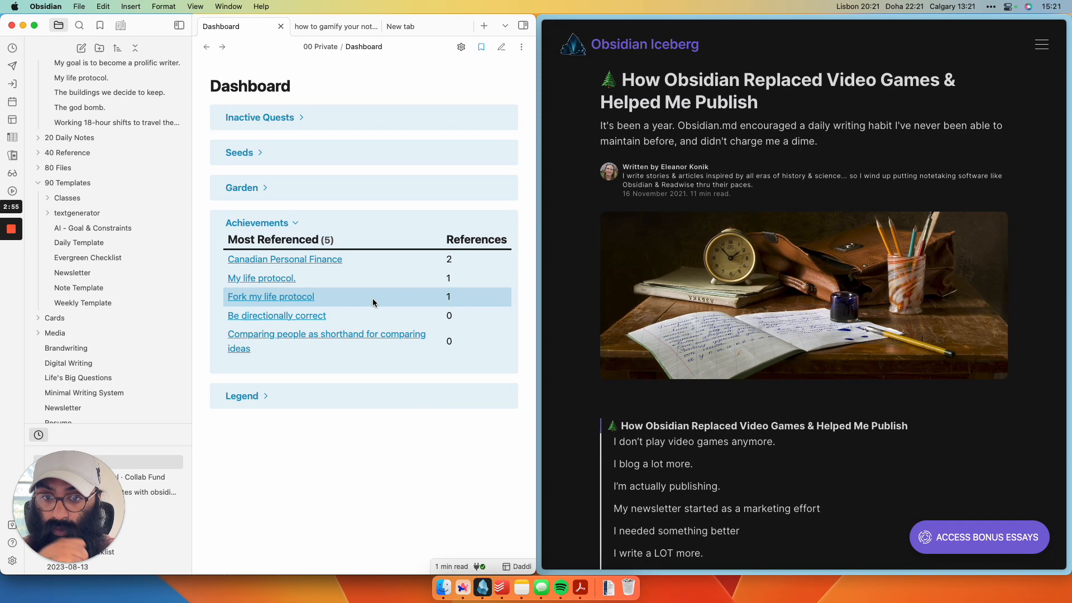
mouse_move(361, 241)
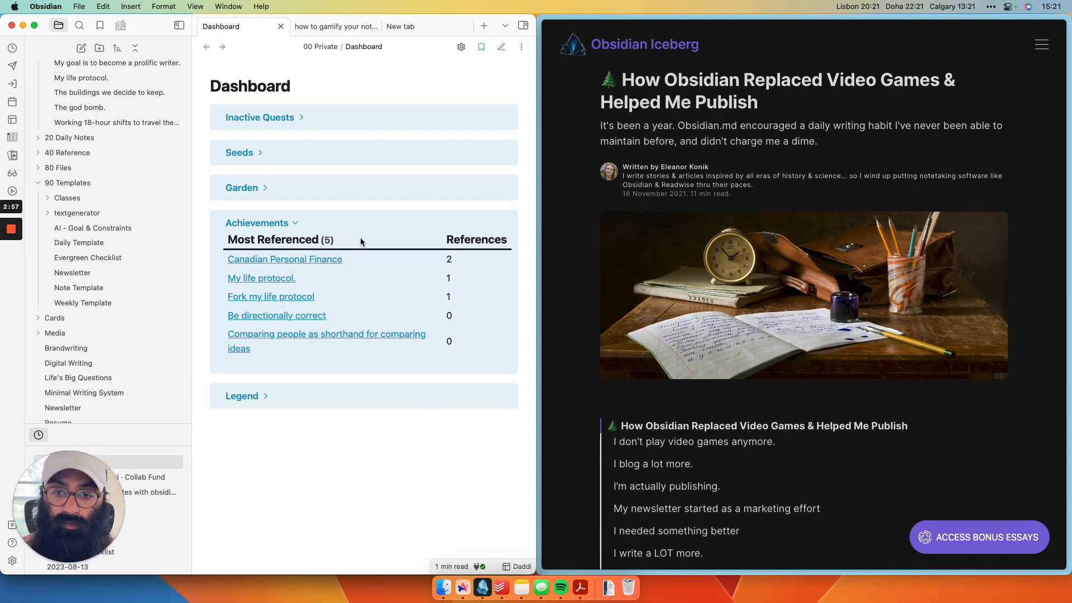
left_click(257, 222)
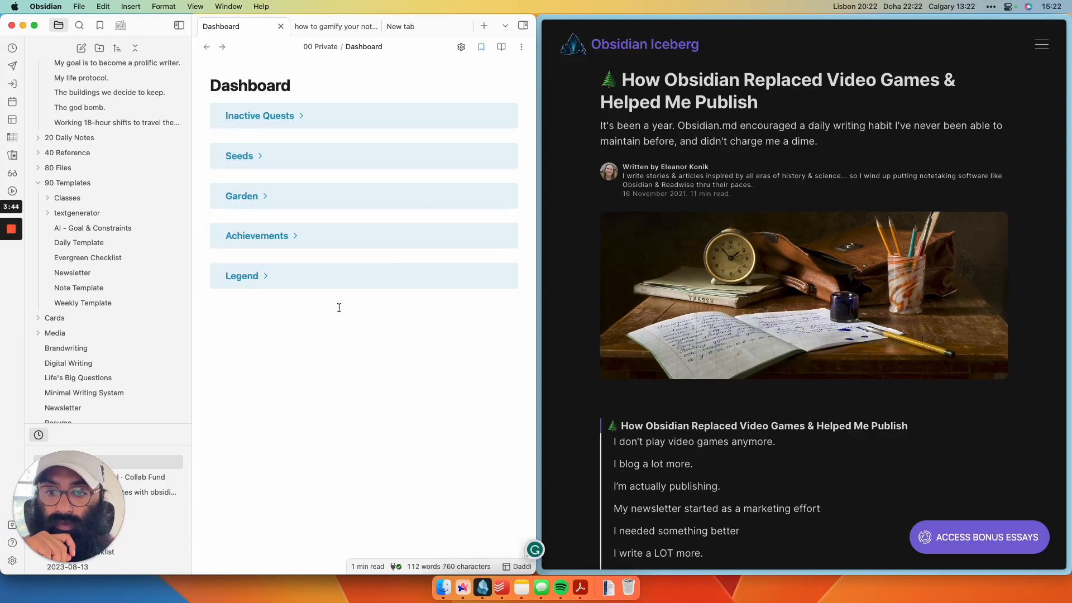
Step: Peek at the Legend's five status emojis, fold it, and expand Garden's status counts
left_click(241, 275)
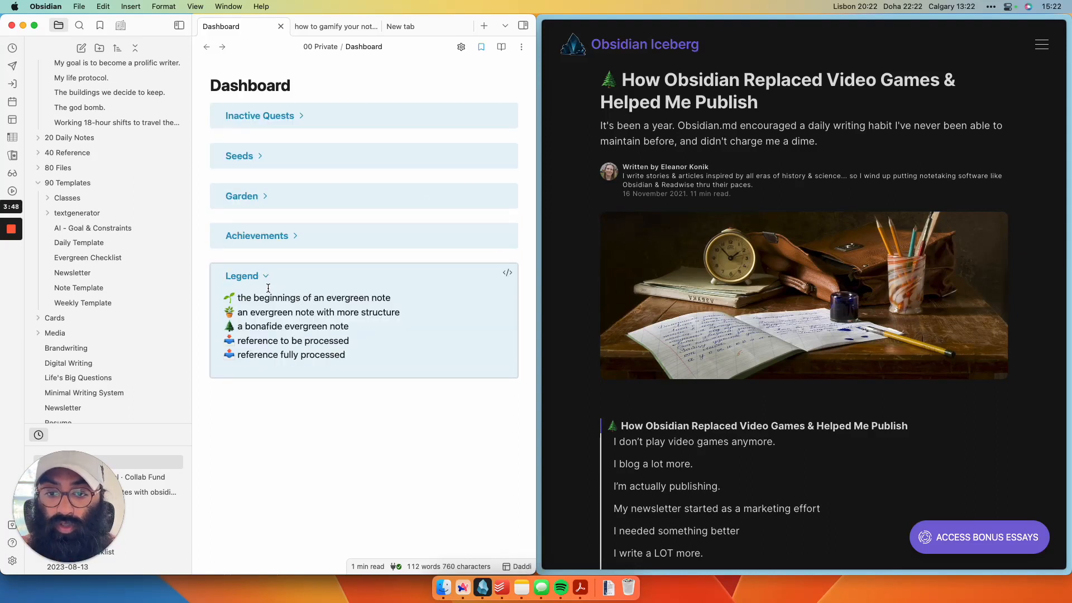
mouse_move(252, 232)
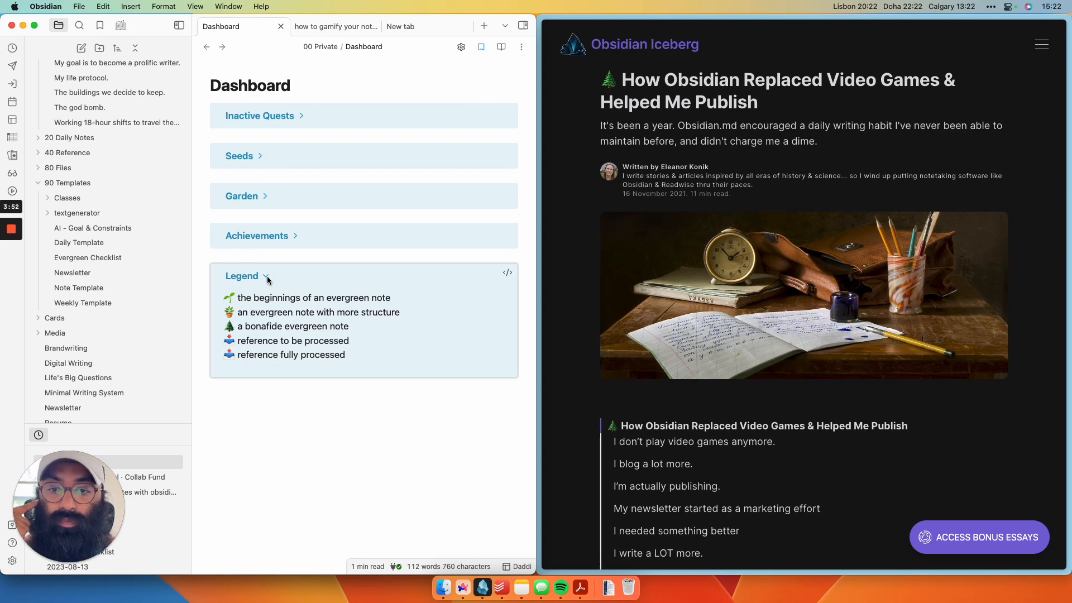
left_click(243, 276)
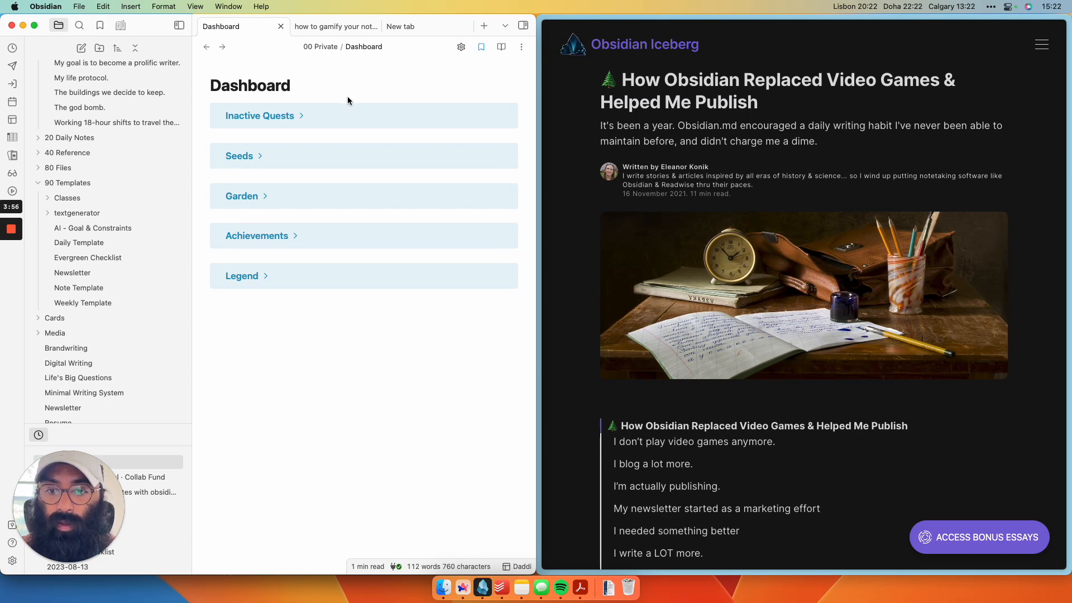
mouse_move(264, 199)
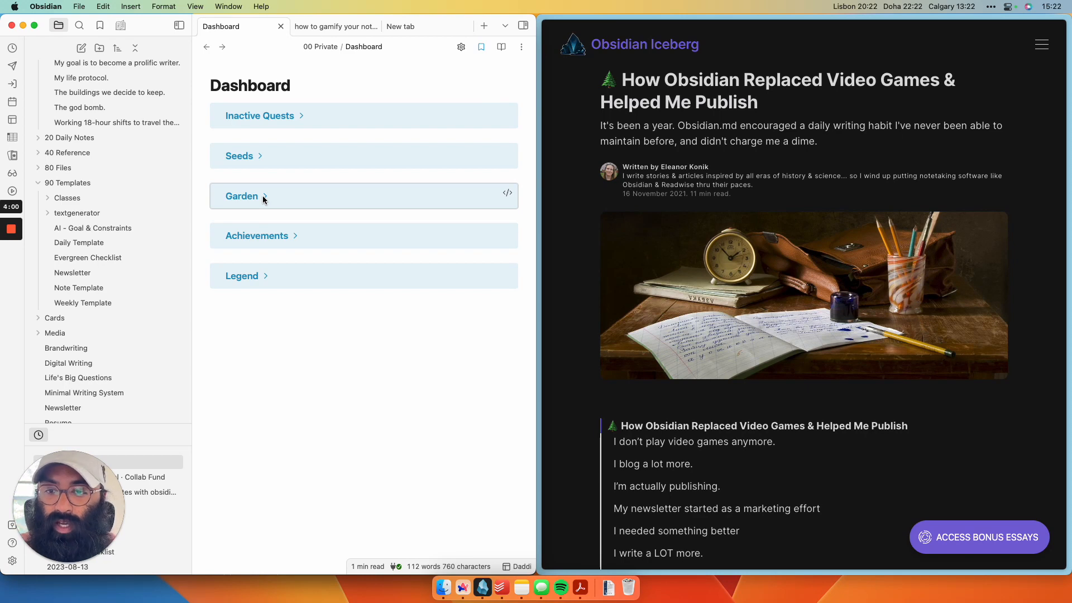
left_click(241, 195)
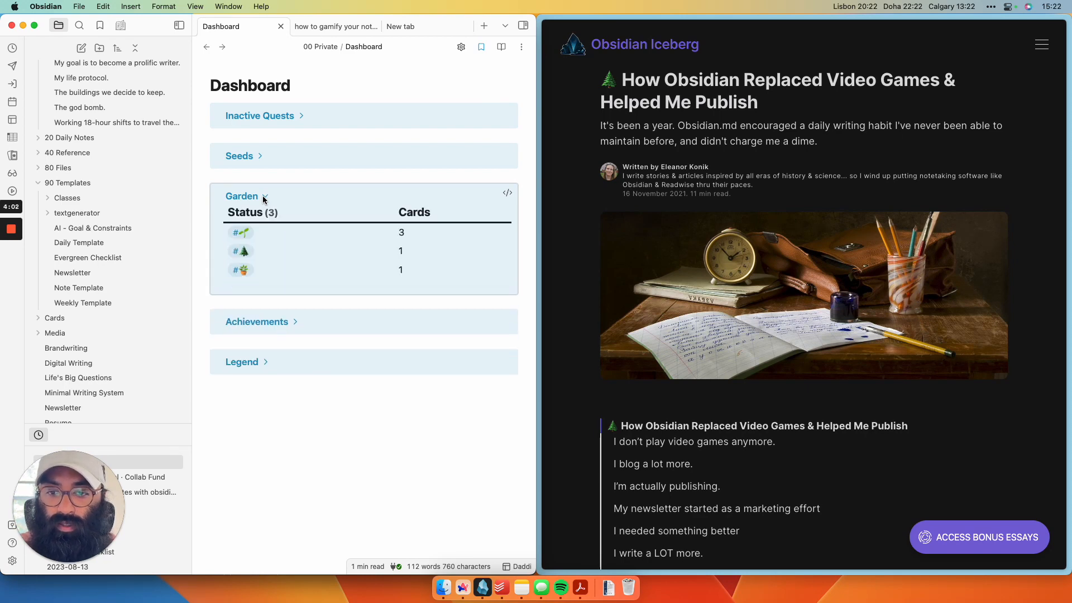
Step: Search the seedling status tag to list its three notes, including My life protocol
left_click(241, 232)
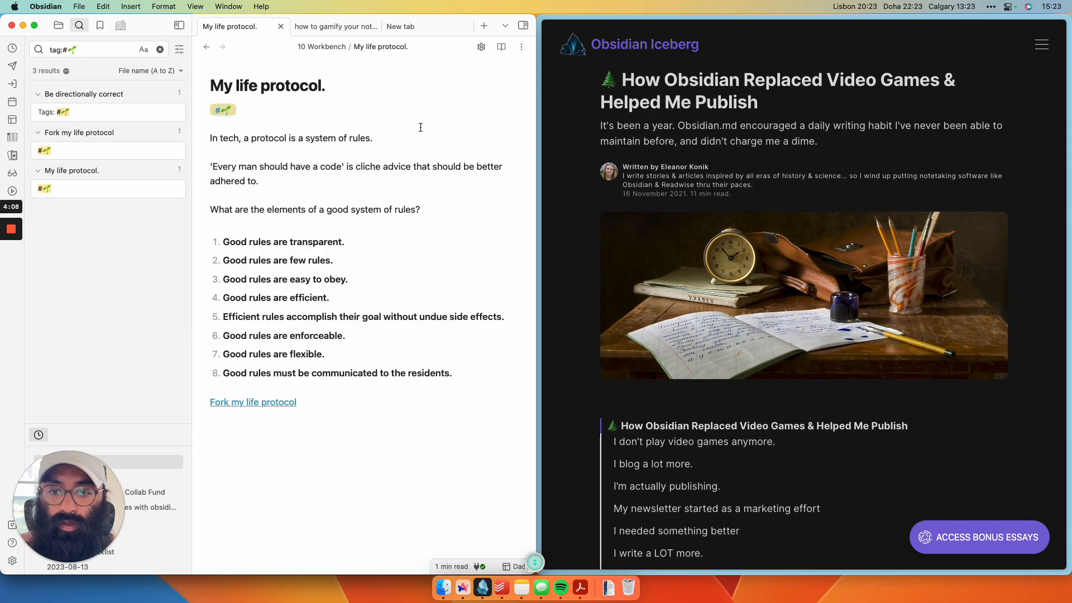
mouse_move(404, 437)
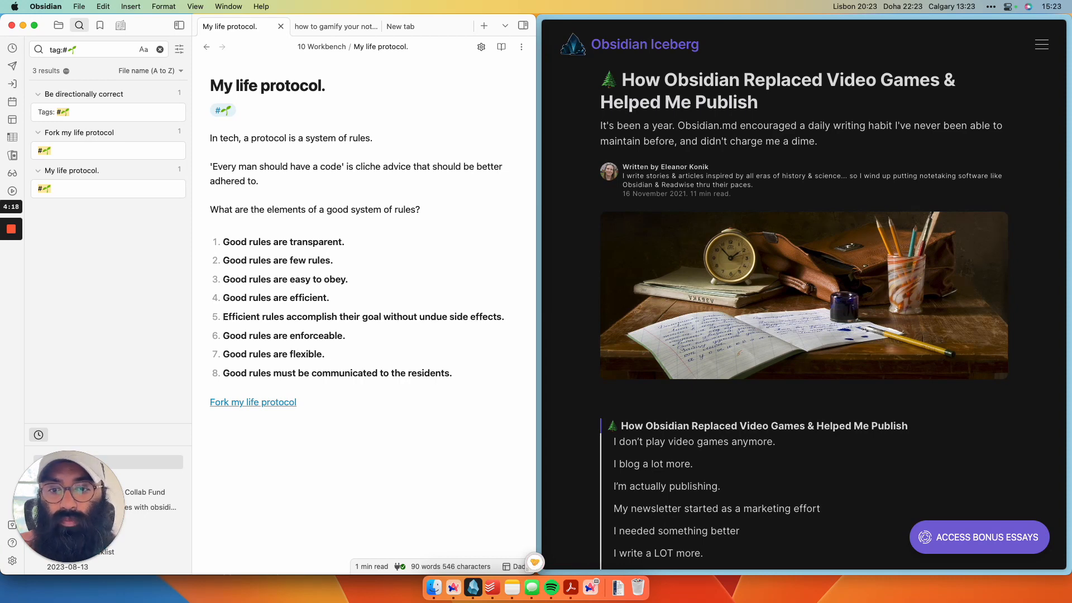
scroll("down", 3)
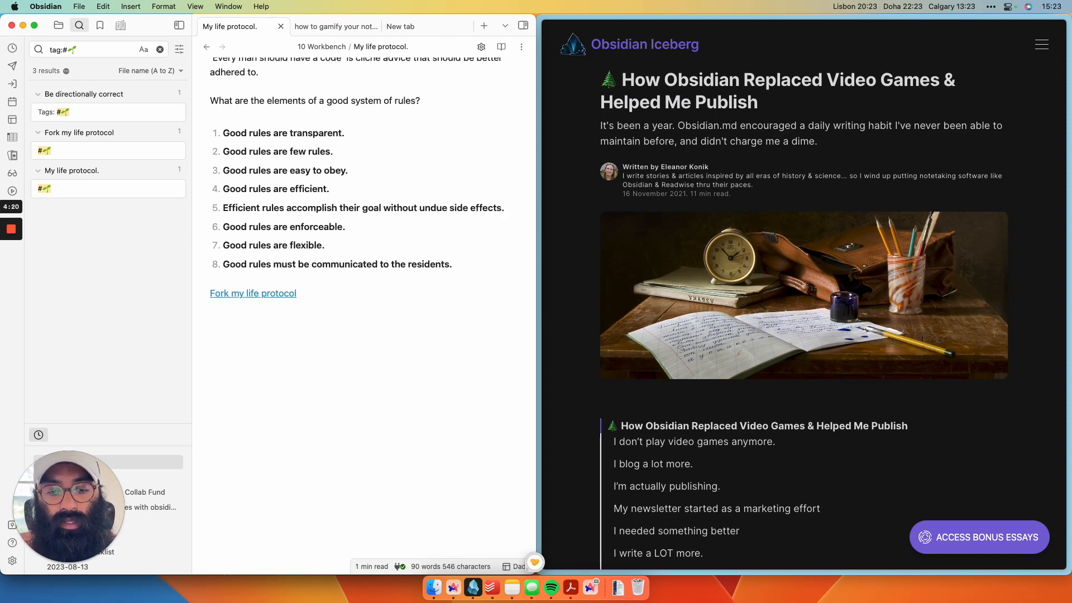
Step: Insert the Evergreen Checklist template so Card Status renders as Still a seed
type("tem")
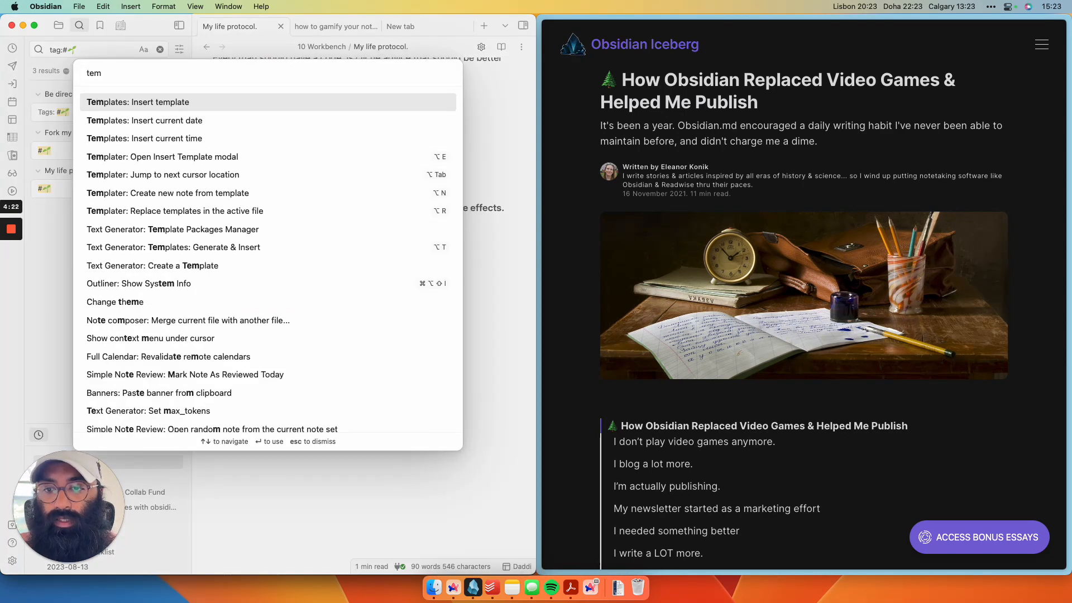
left_click(137, 101)
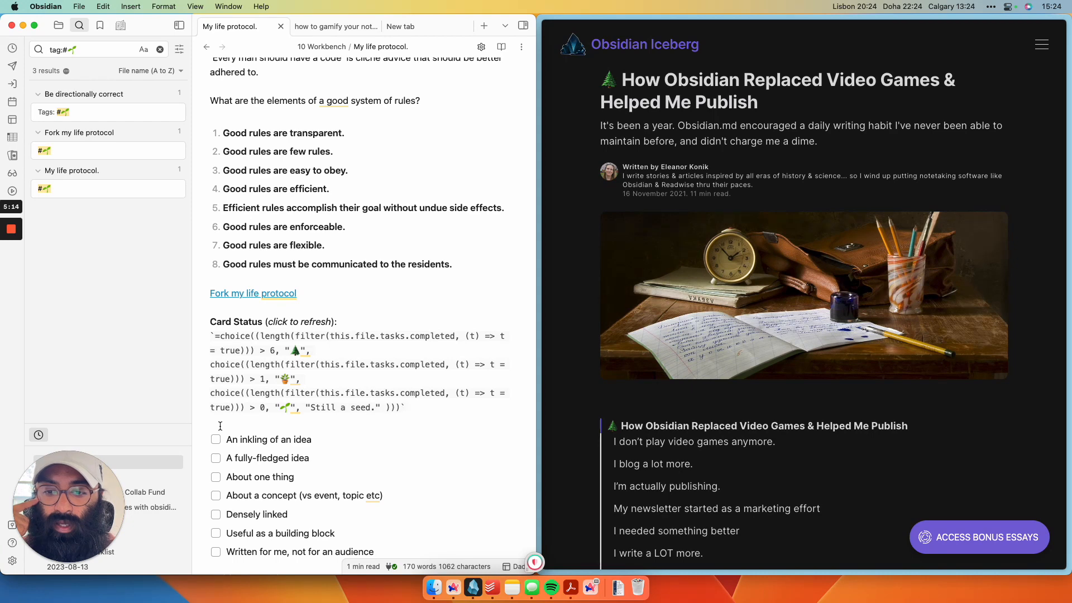
left_click(299, 322)
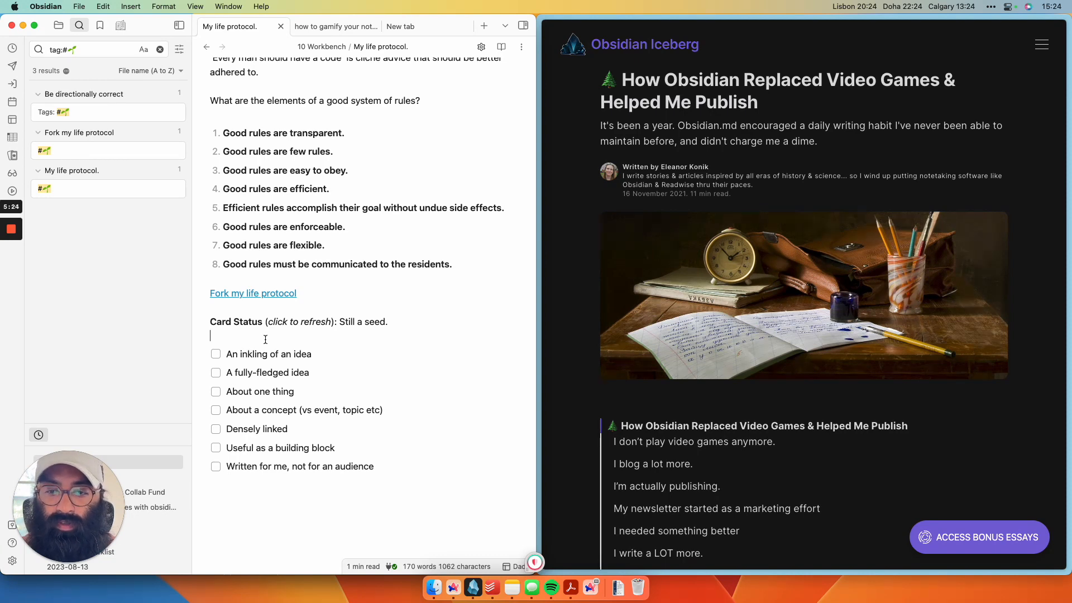
Step: Tick An inkling of an idea, A fully-fledged idea and the next criterion, refreshing Card Status
scroll("down", 3)
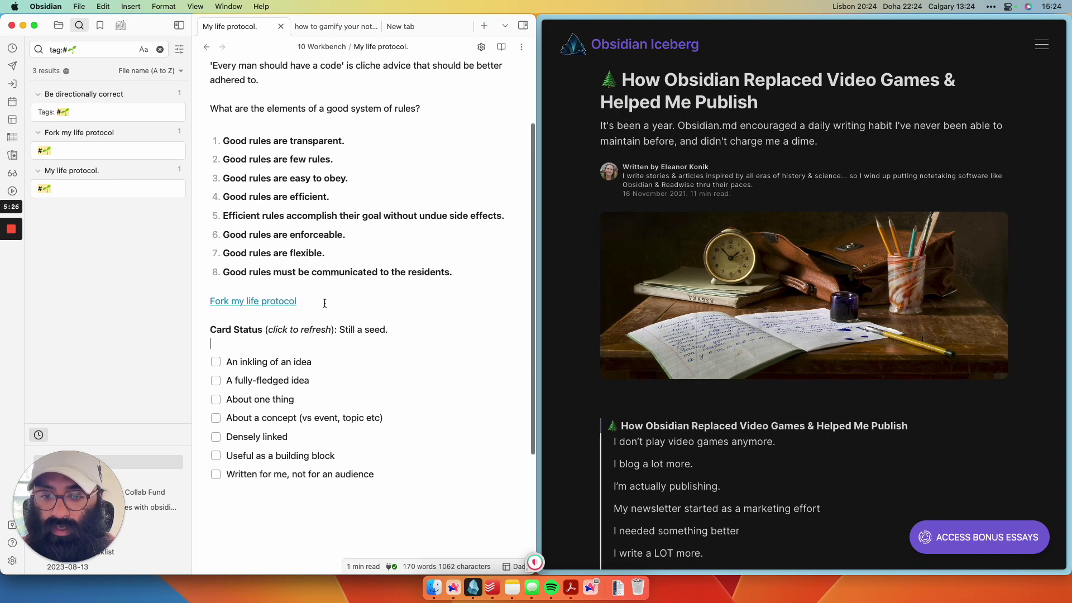
left_click(215, 362)
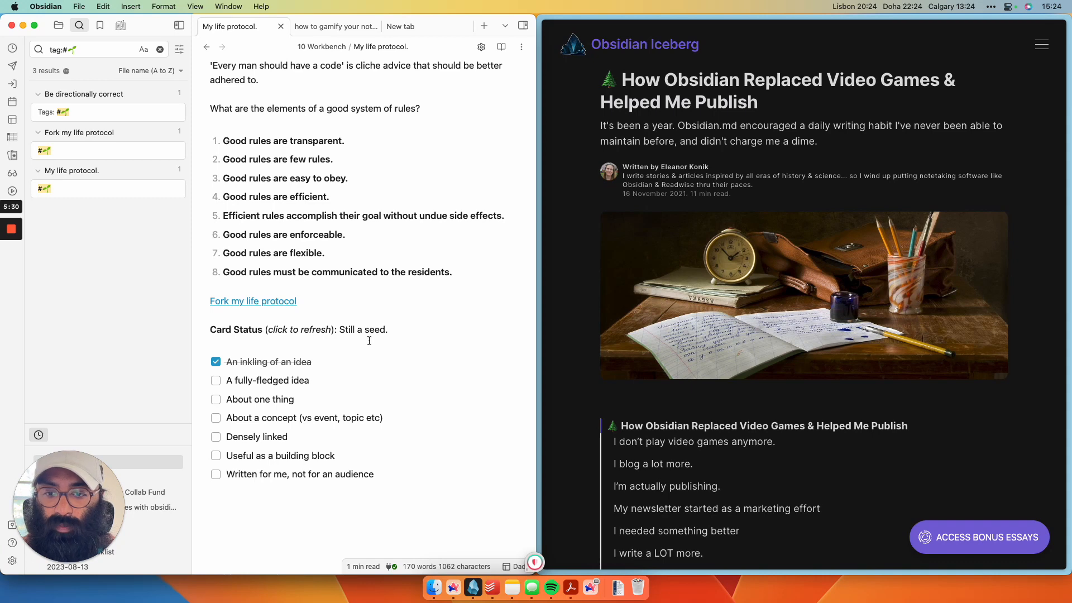
left_click(373, 330)
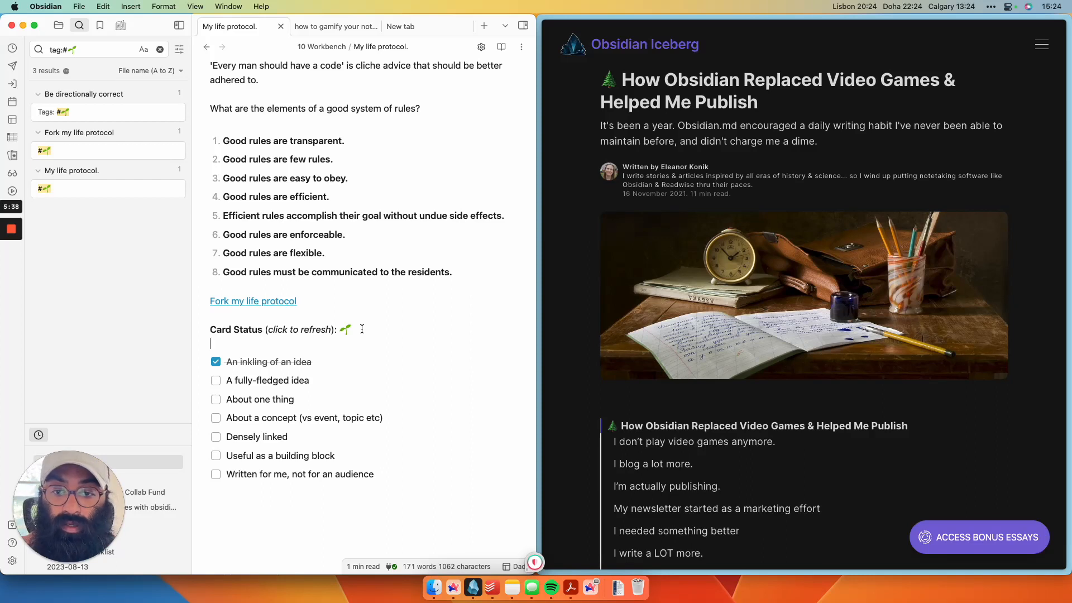
mouse_move(362, 333)
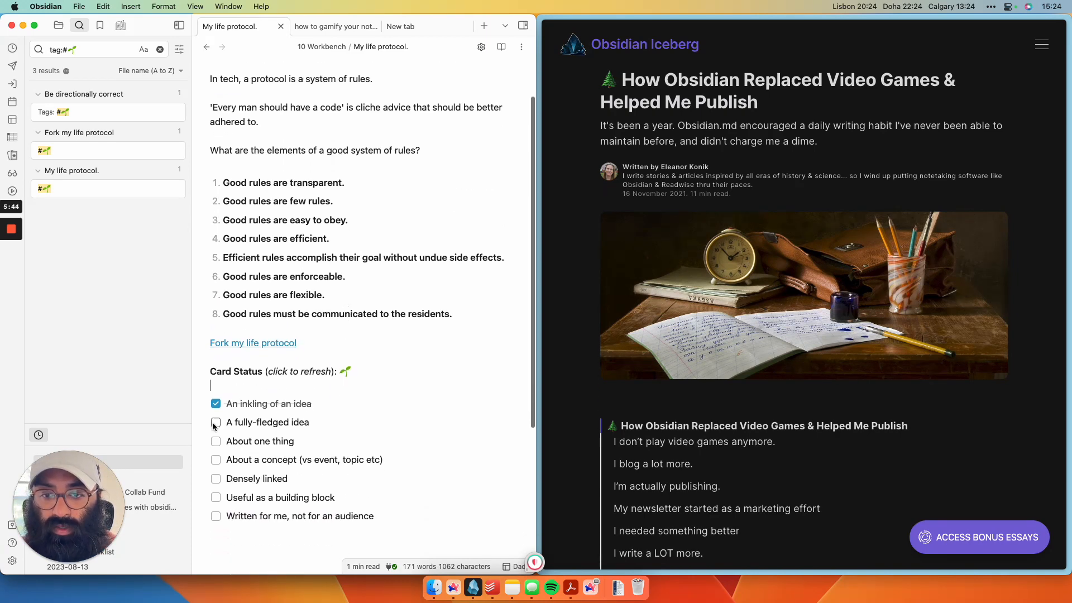
left_click(216, 422)
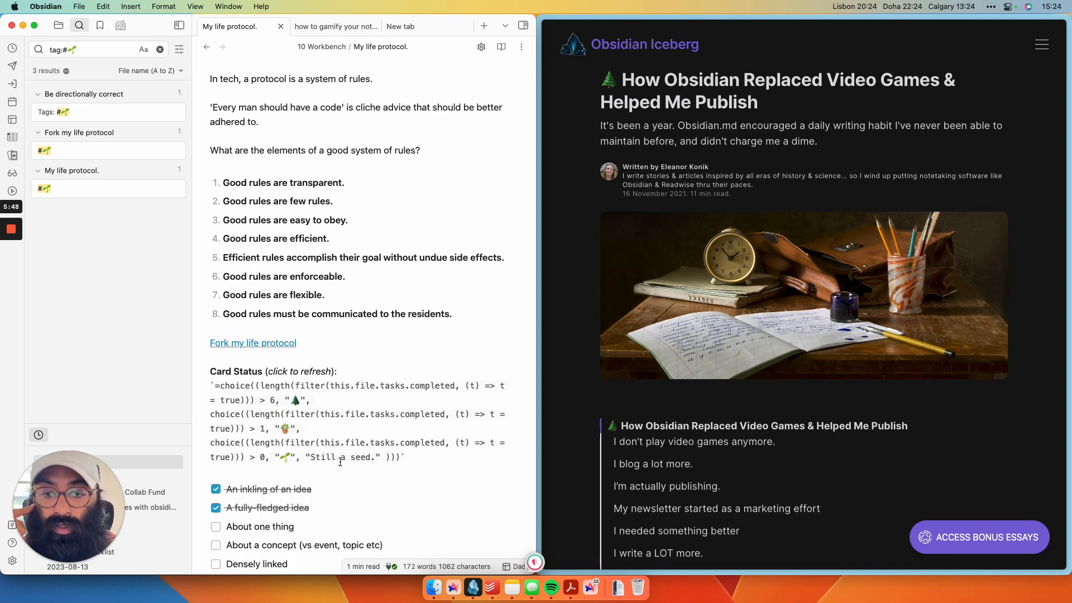
scroll("down", 3)
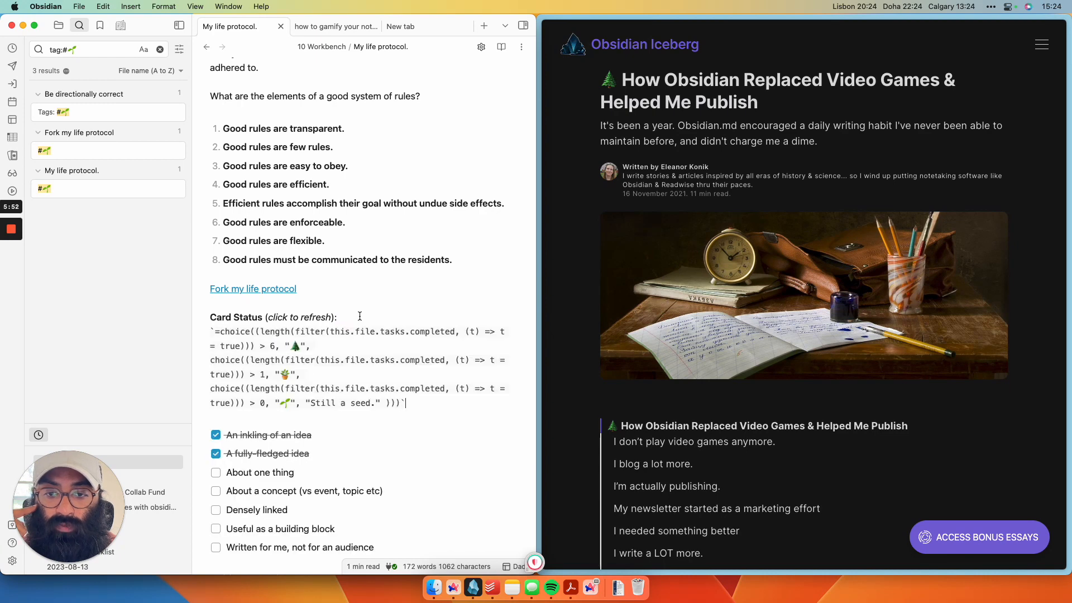
mouse_move(370, 302)
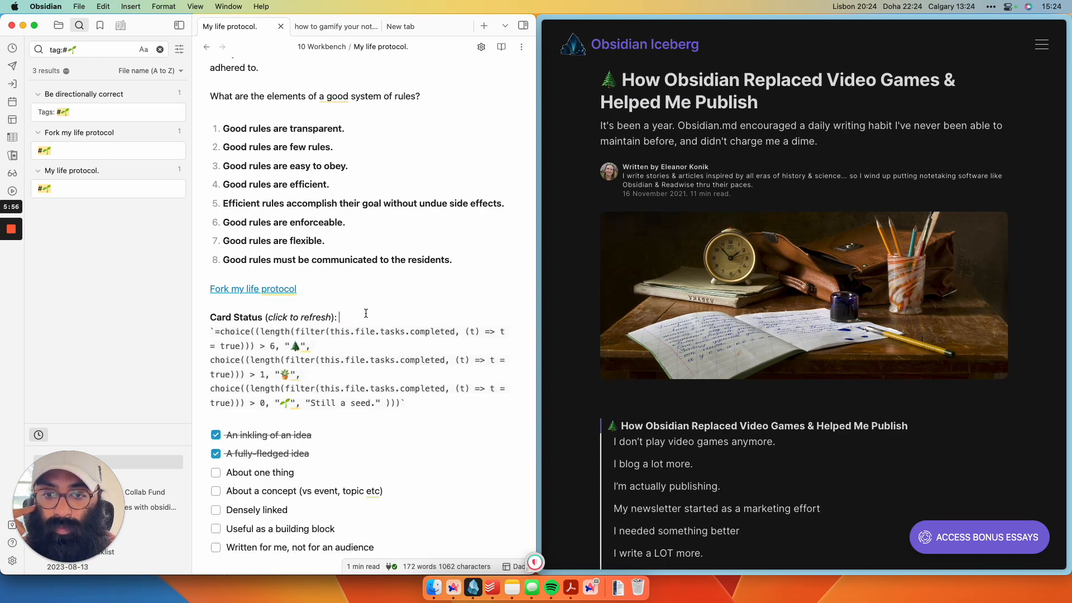
left_click(336, 317)
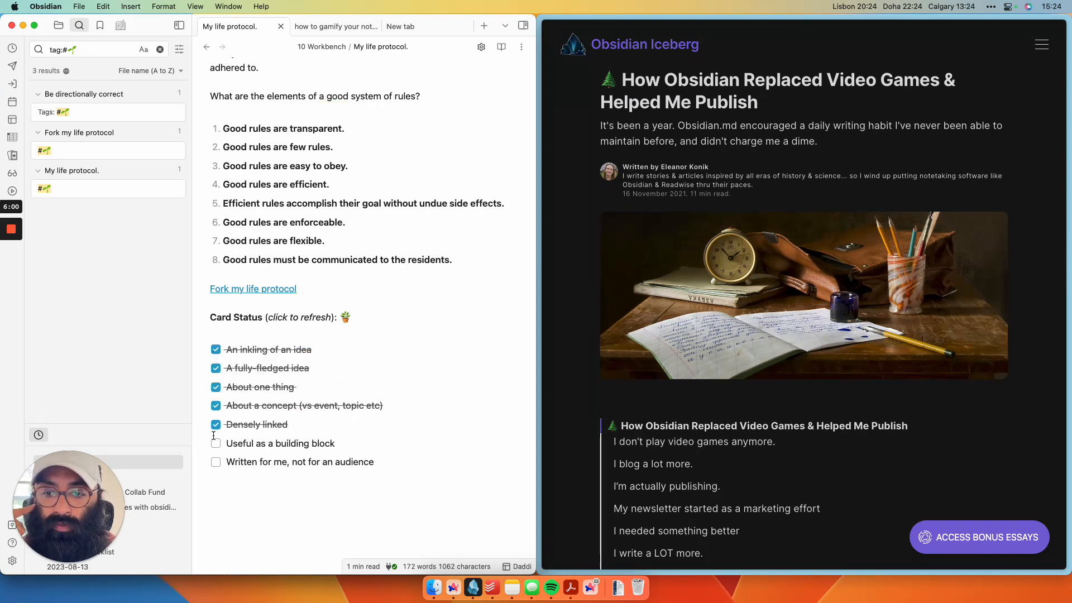
left_click(215, 462)
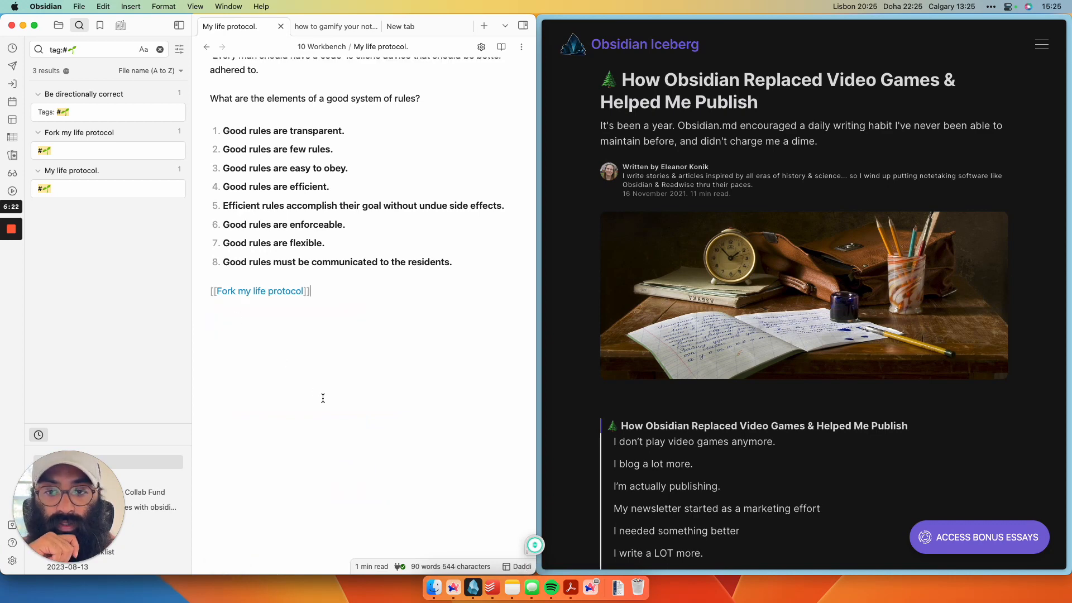
mouse_move(338, 308)
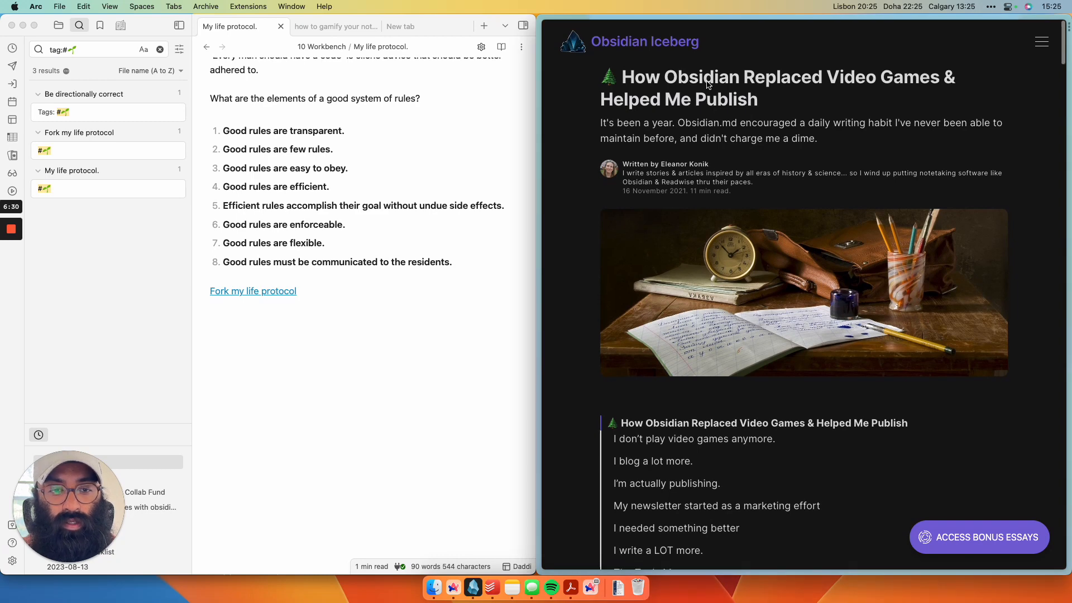
Step: Scroll through My life protocol after undoing the checklist insertion
scroll("down", 3)
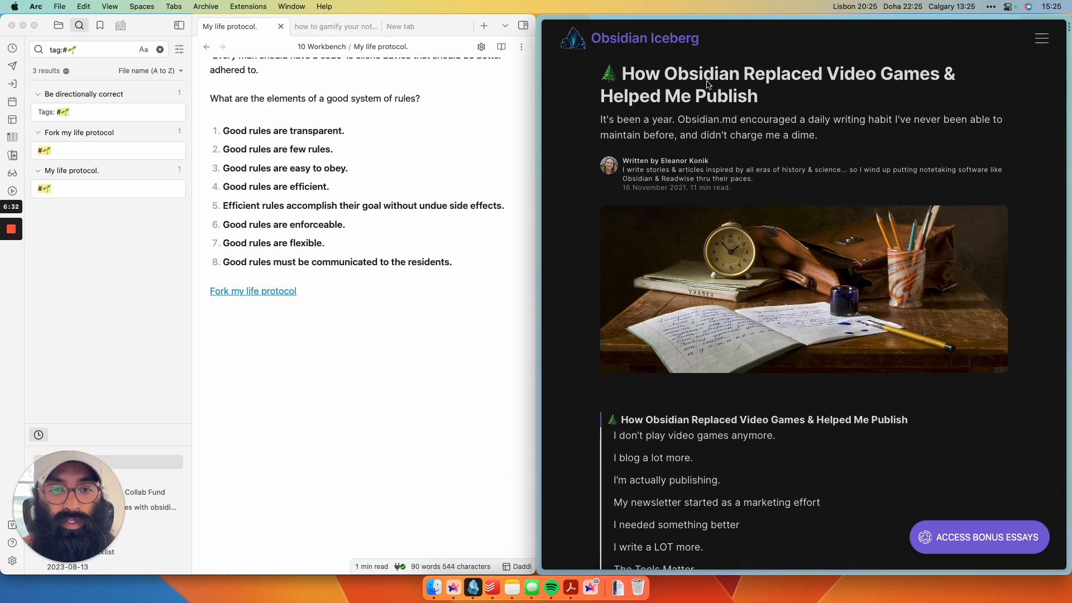